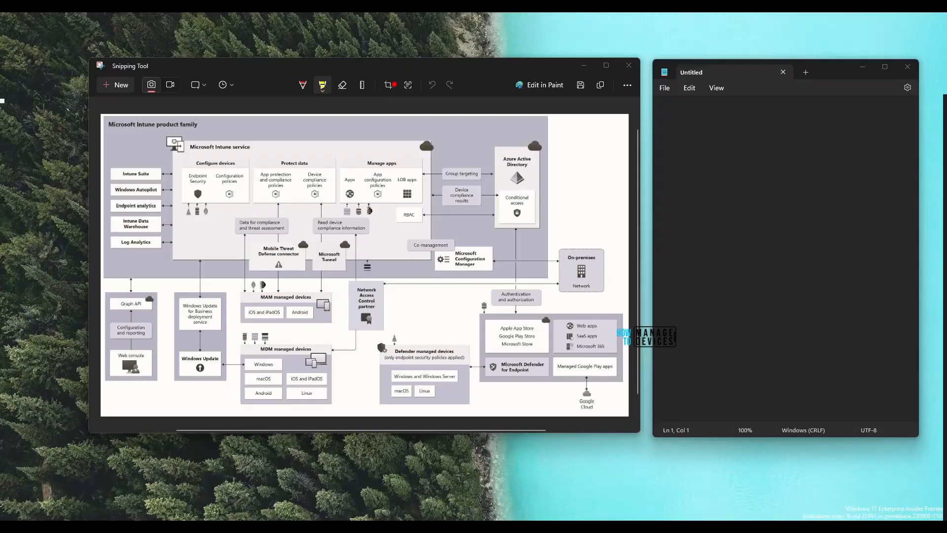
Run text detection on the Intune diagram and copy all recognized text into Notepad.
click(215, 245)
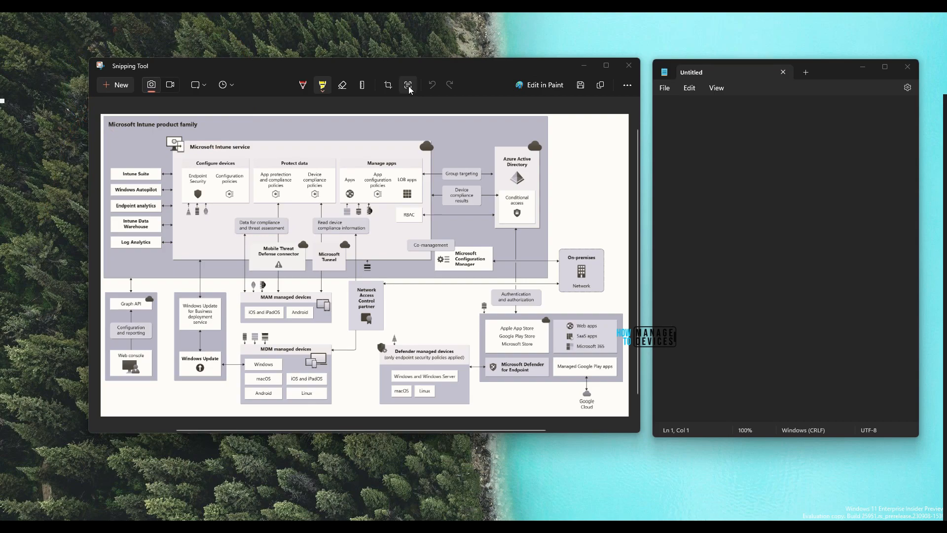
mouse_move(409, 85)
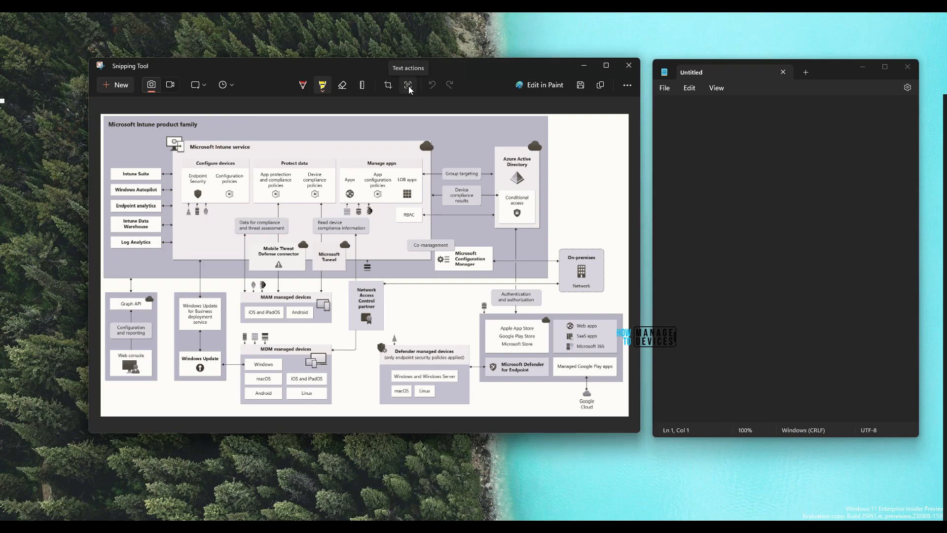
click(408, 85)
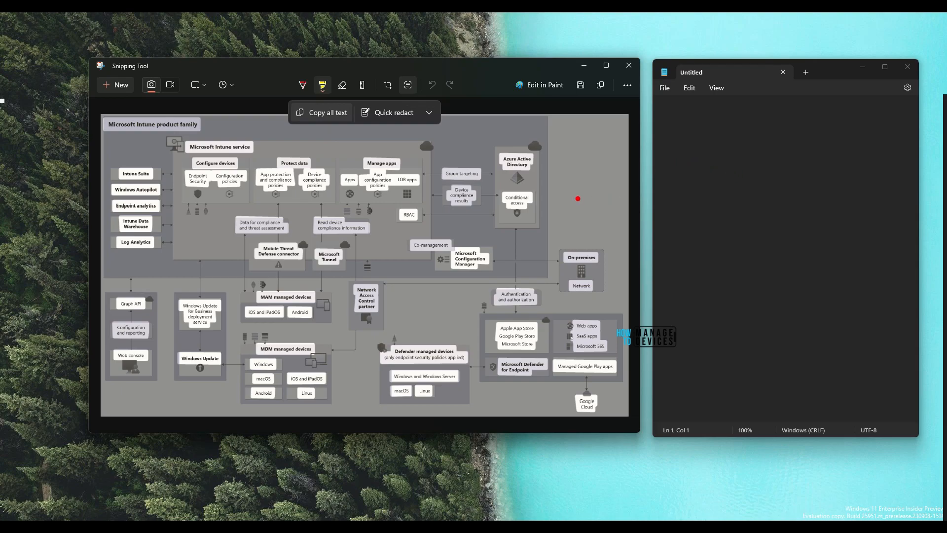
drag(577, 199, 694, 187)
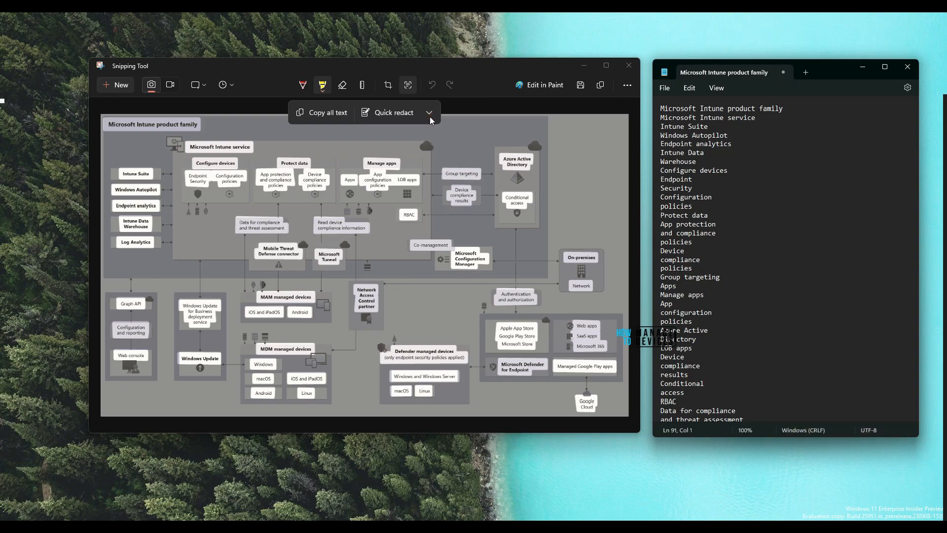
Expand Quick redact to show the Email addresses and Phone numbers choices.
click(429, 112)
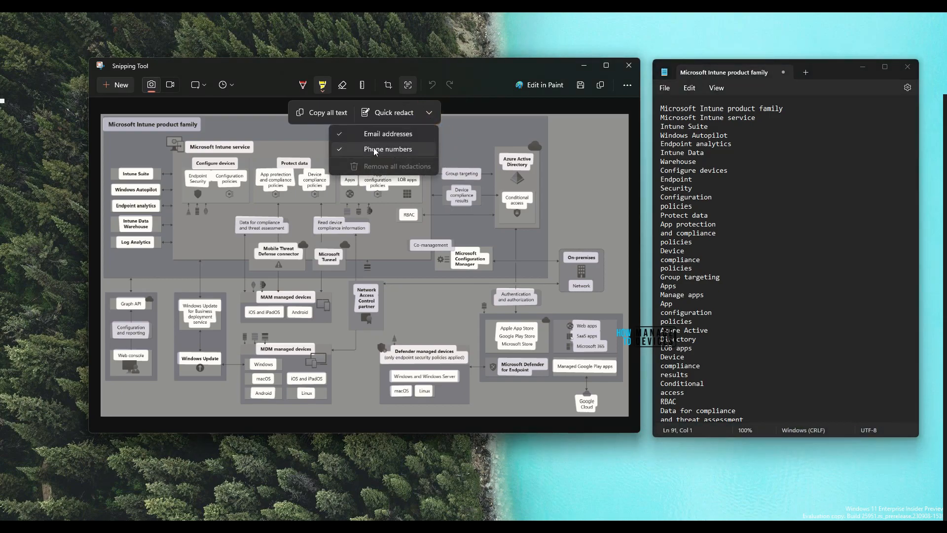
mouse_move(406, 153)
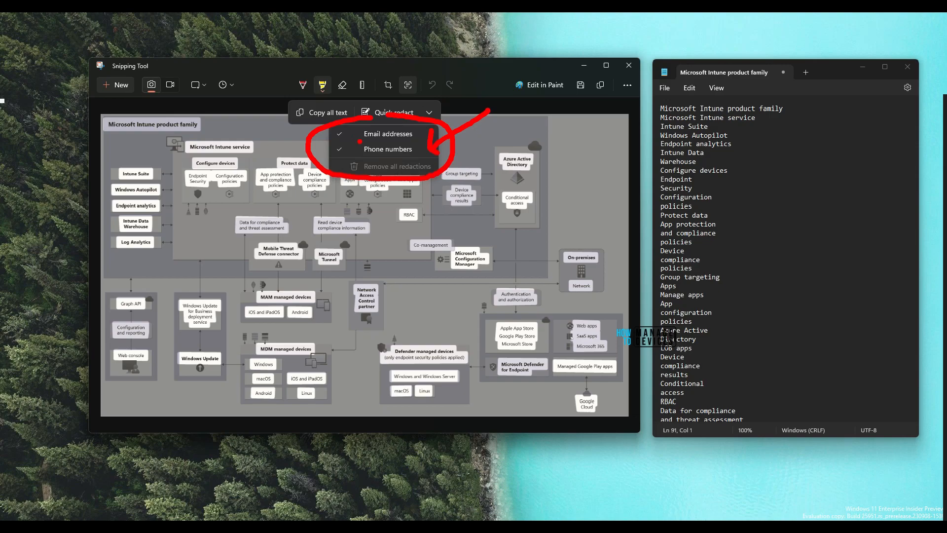
Collapse the Quick redact list with email addresses and phone numbers both selected.
click(429, 113)
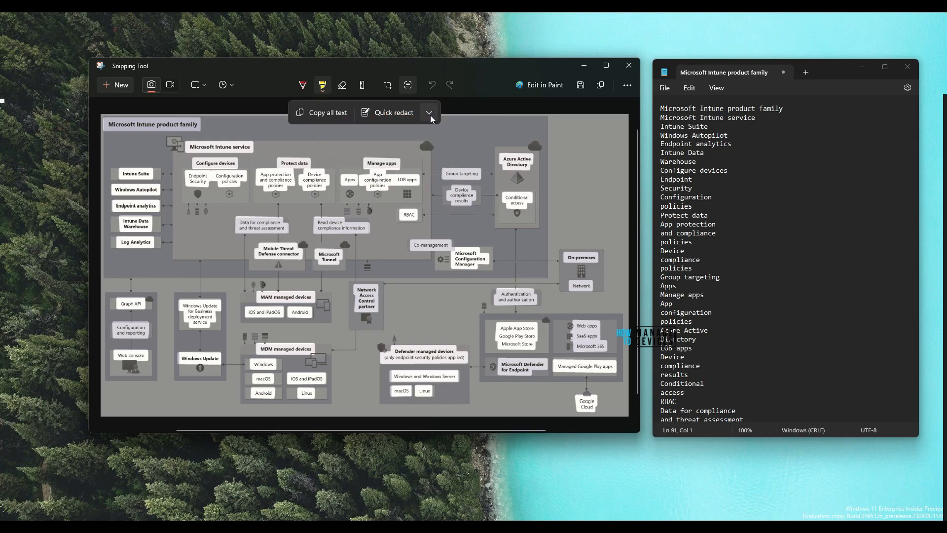
mouse_move(430, 115)
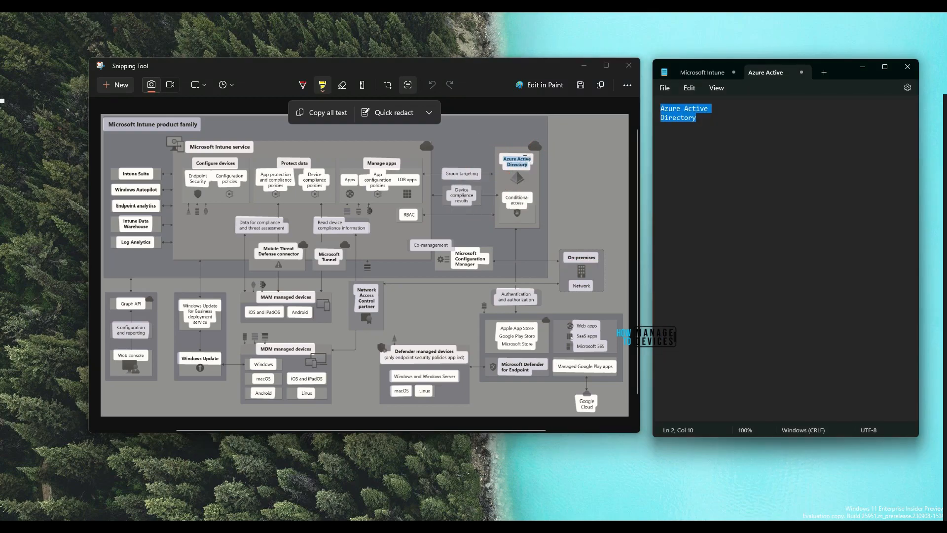
right_click(517, 162)
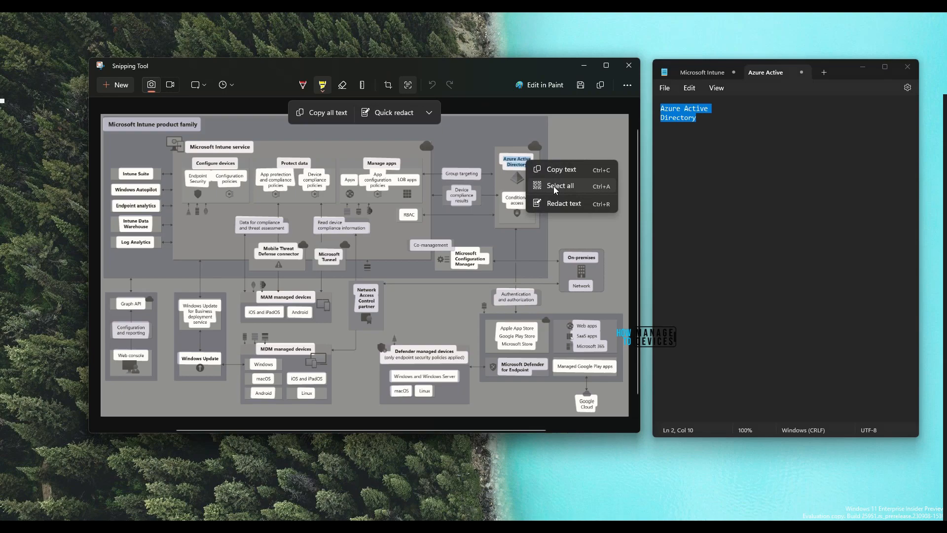
mouse_move(563, 206)
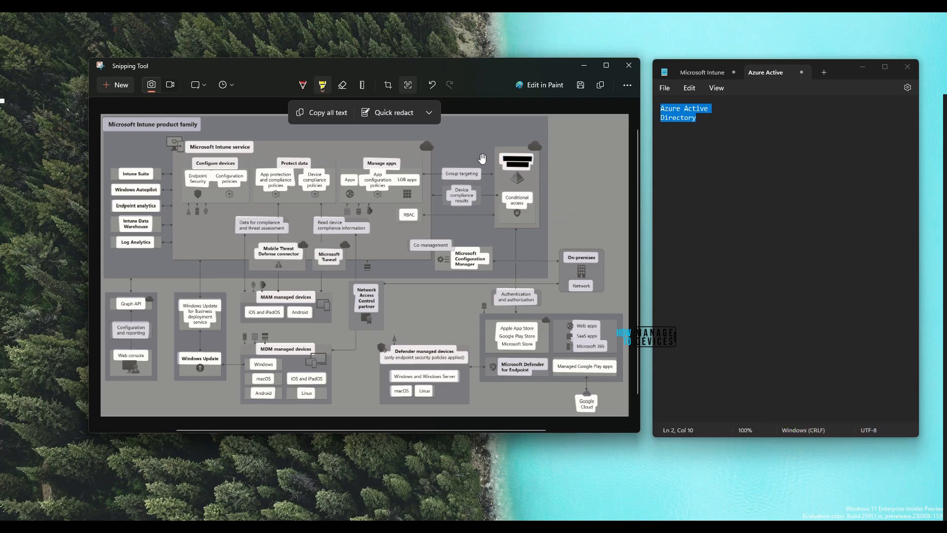
mouse_move(580, 151)
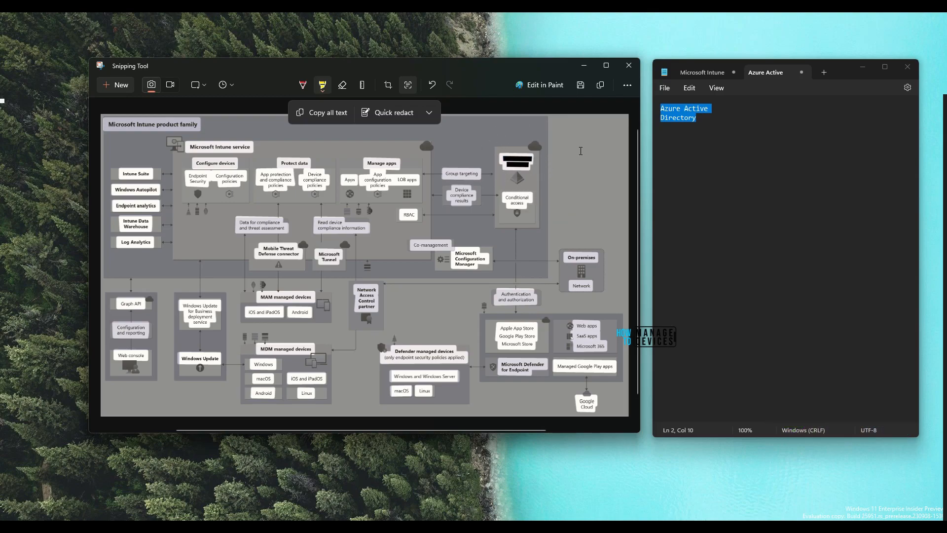
mouse_move(570, 165)
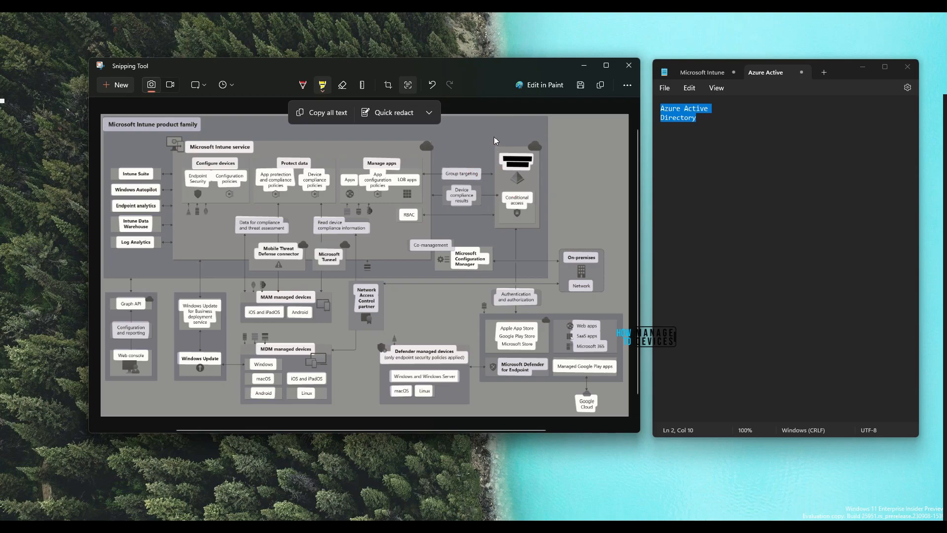
mouse_move(506, 143)
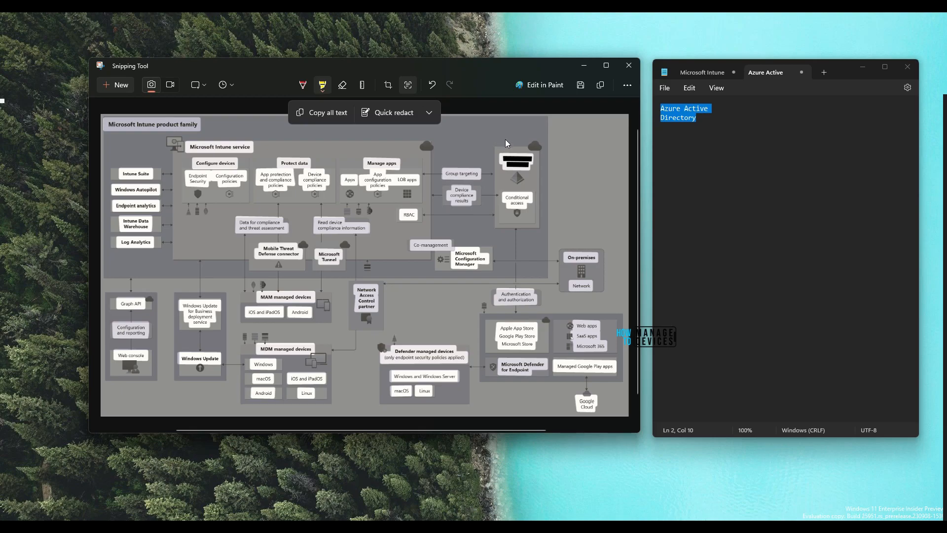
mouse_move(176, 120)
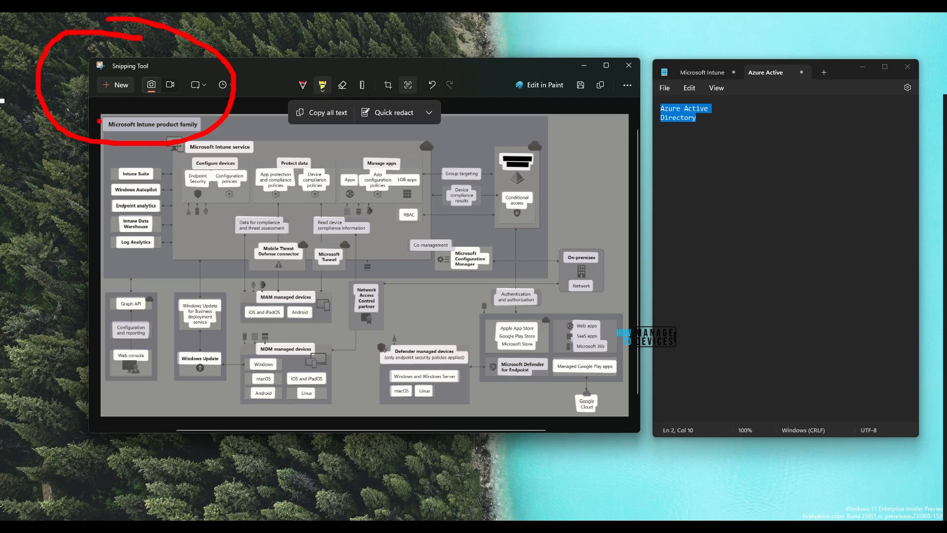
mouse_move(194, 51)
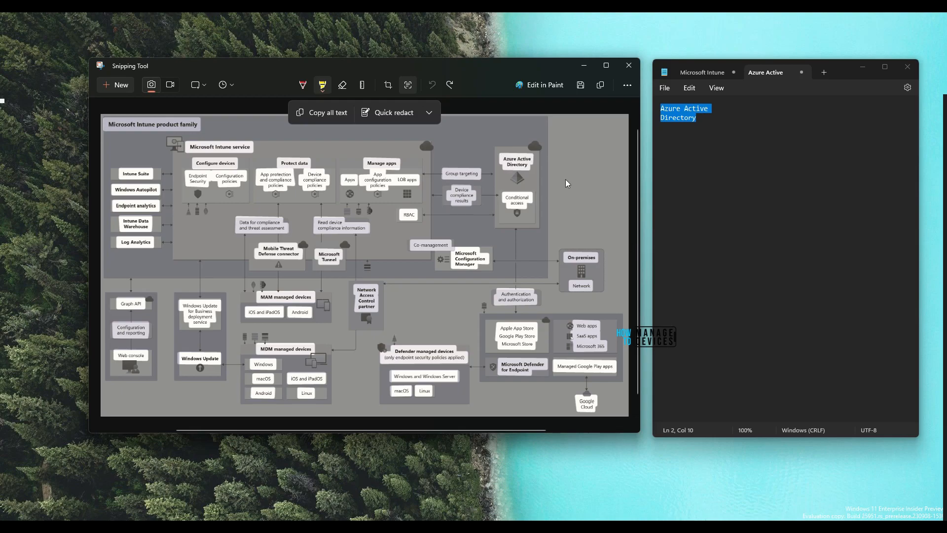
Redact the Azure Active Directory, LOB apps, Device compliance results and Conditional access labels.
click(428, 113)
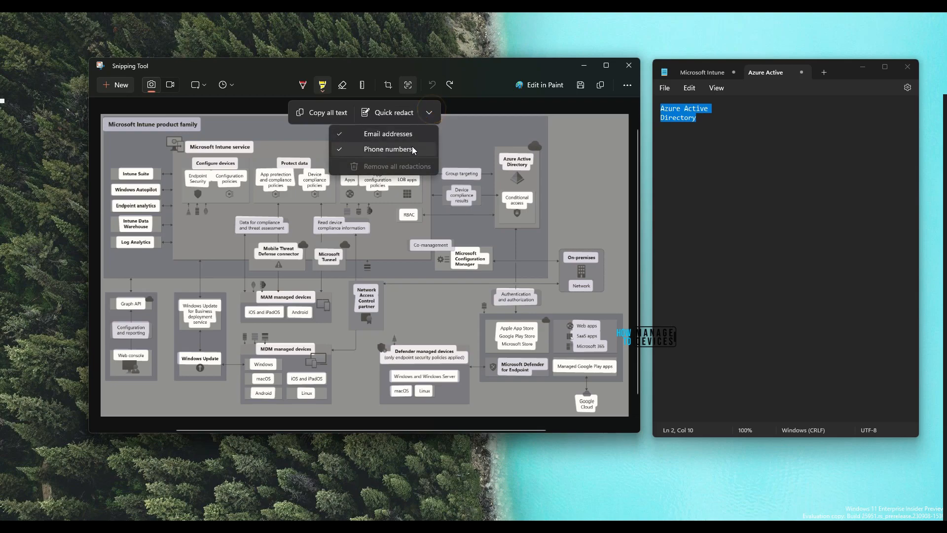
click(401, 112)
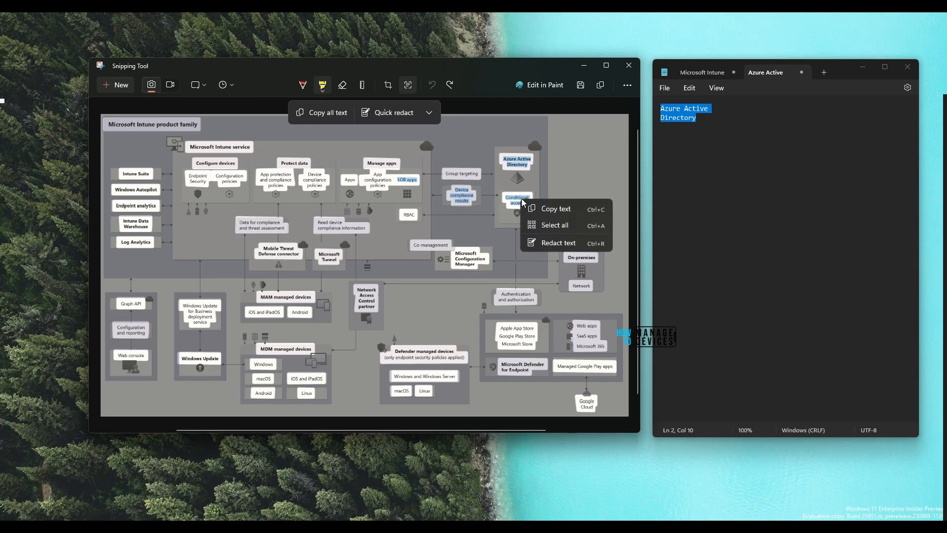
click(559, 243)
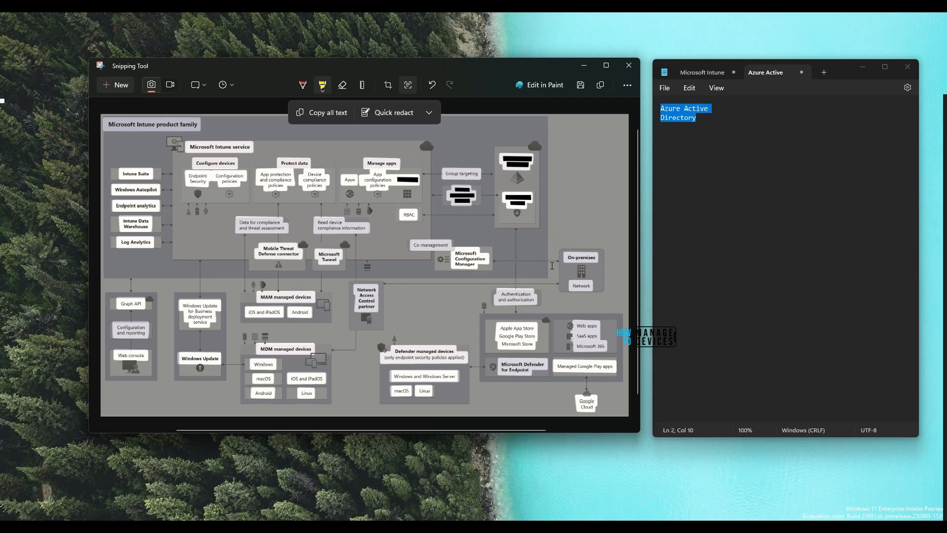
mouse_move(390, 237)
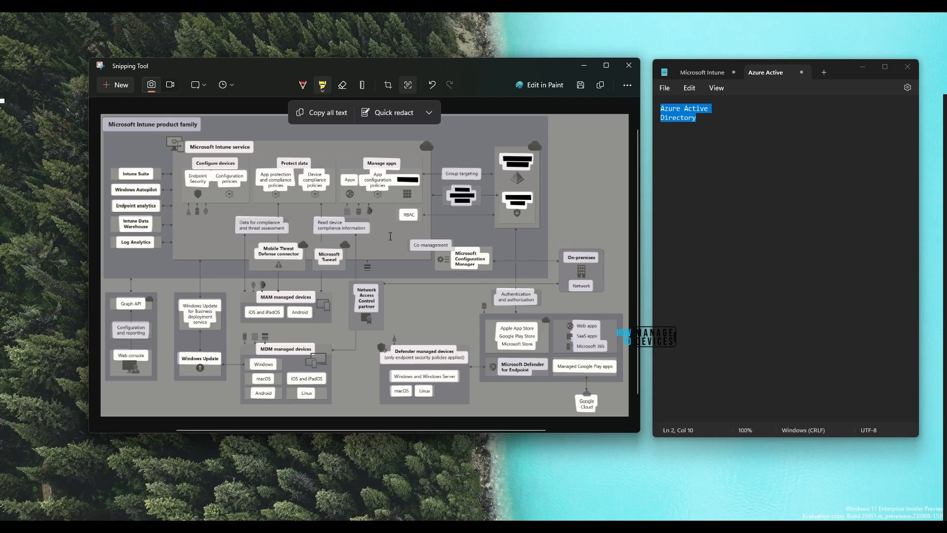
mouse_move(408, 210)
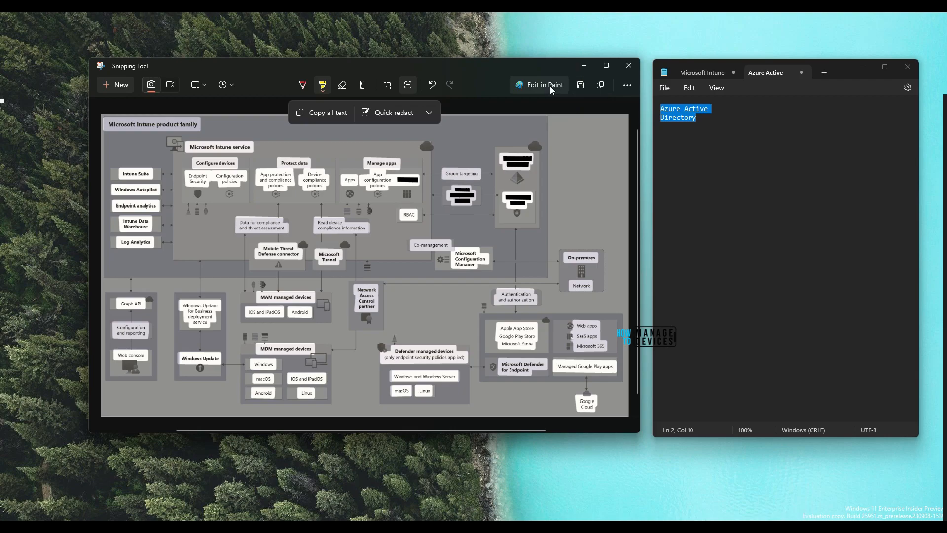
click(544, 85)
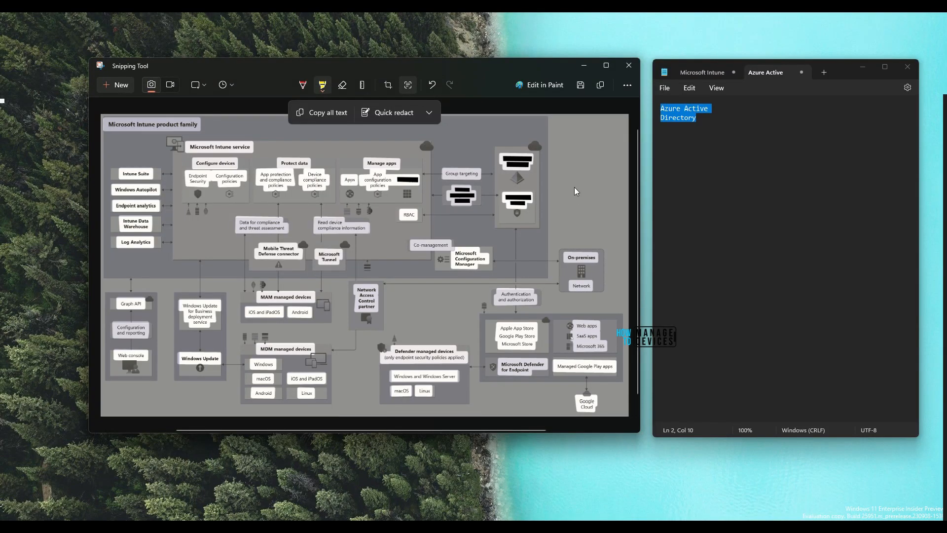
mouse_move(430, 113)
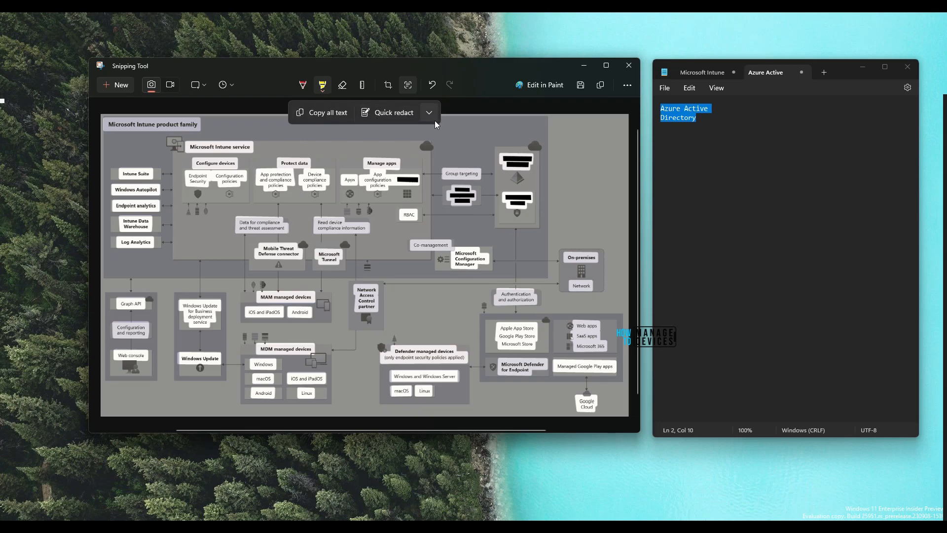
mouse_move(445, 131)
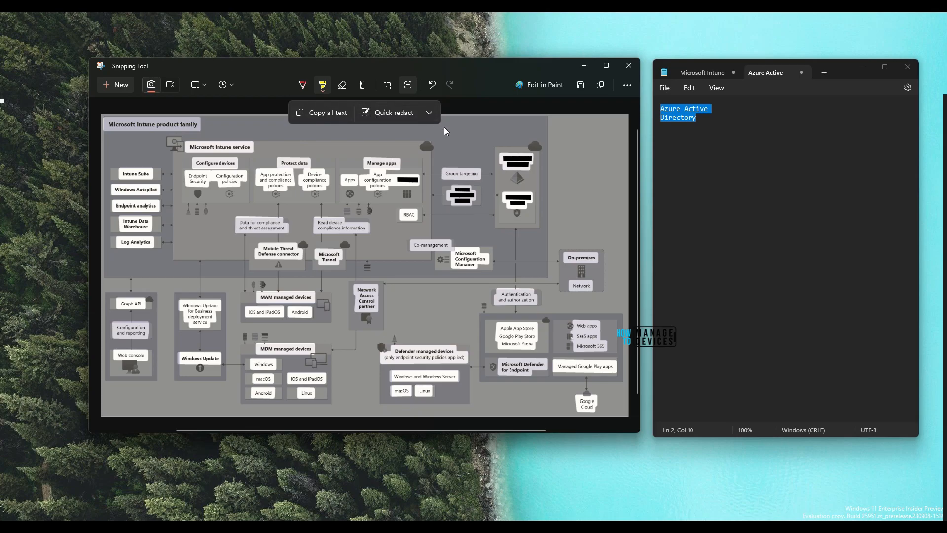